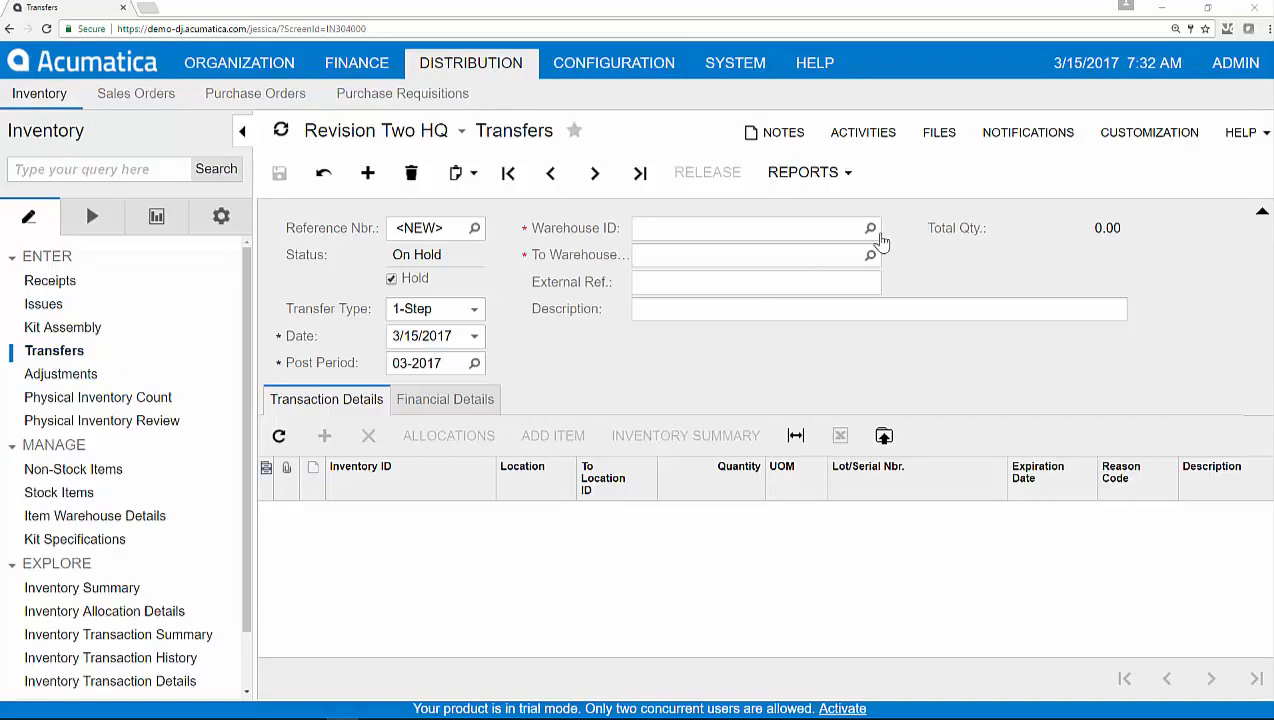
Route the new 2-Step transfer from the WHOLESALE warehouse to the RETAIL warehouse
{"action": "left_click", "coordinate": [870, 228]}
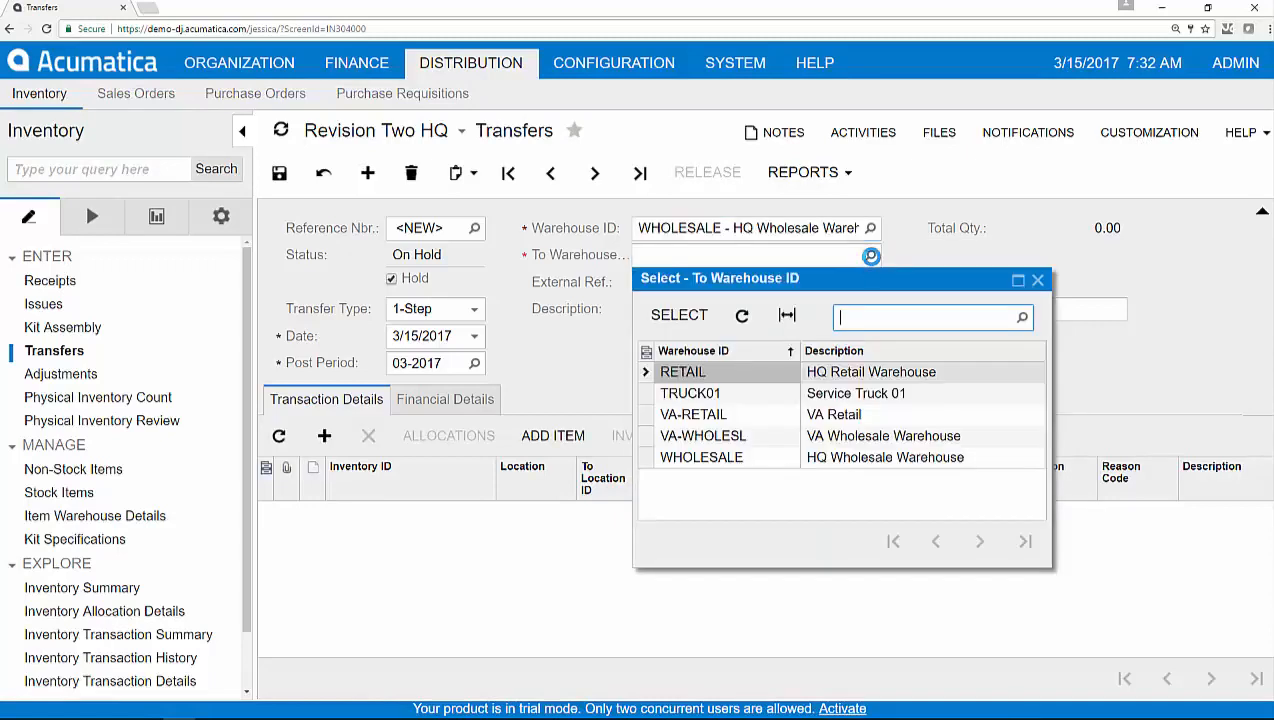
{"action": "left_click", "coordinate": [682, 371]}
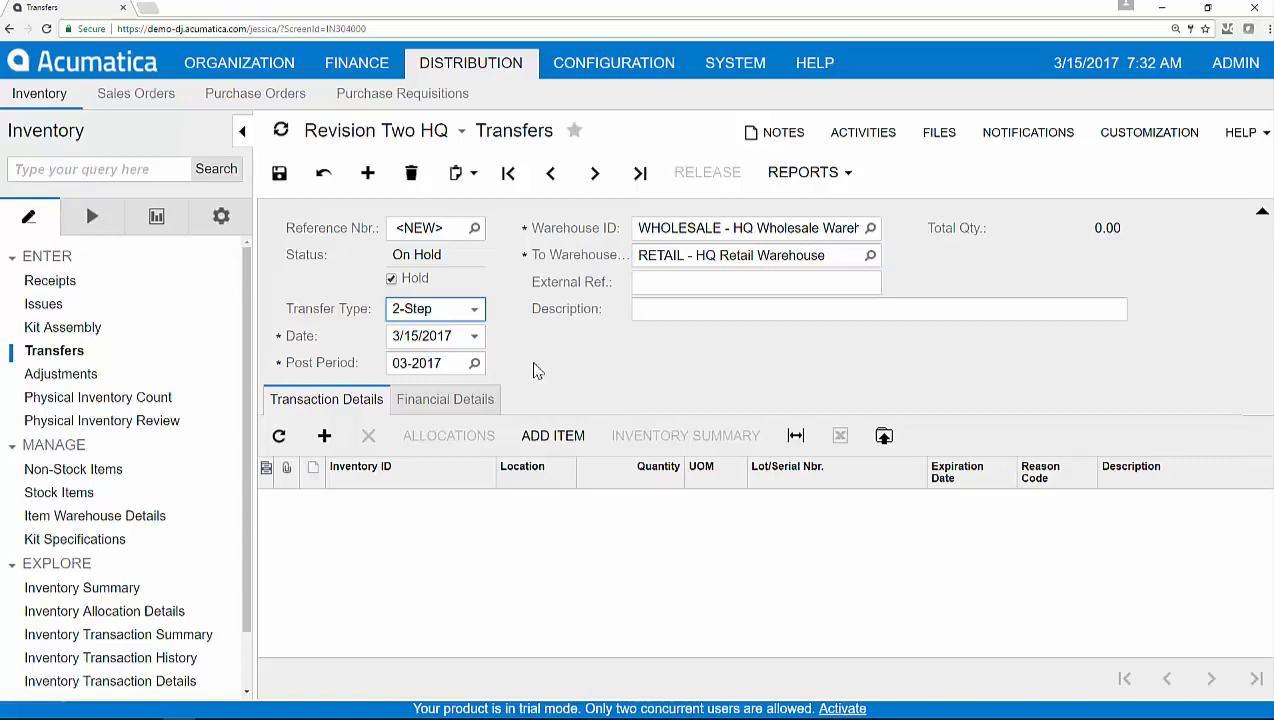
{"action": "mouse_move", "coordinate": [645, 378]}
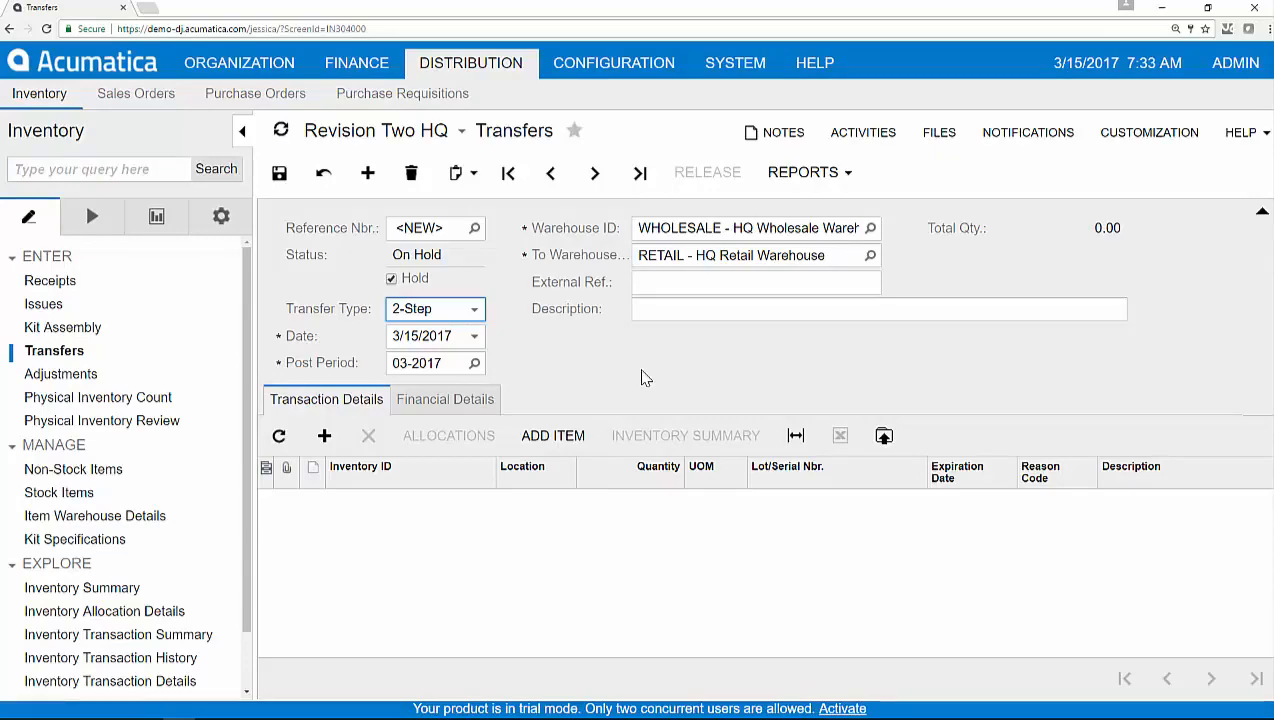
Add 10 EA of WIDGET01 from R1S1, clear Hold, and save transfer 000457 as Balanced
{"action": "left_click", "coordinate": [552, 435]}
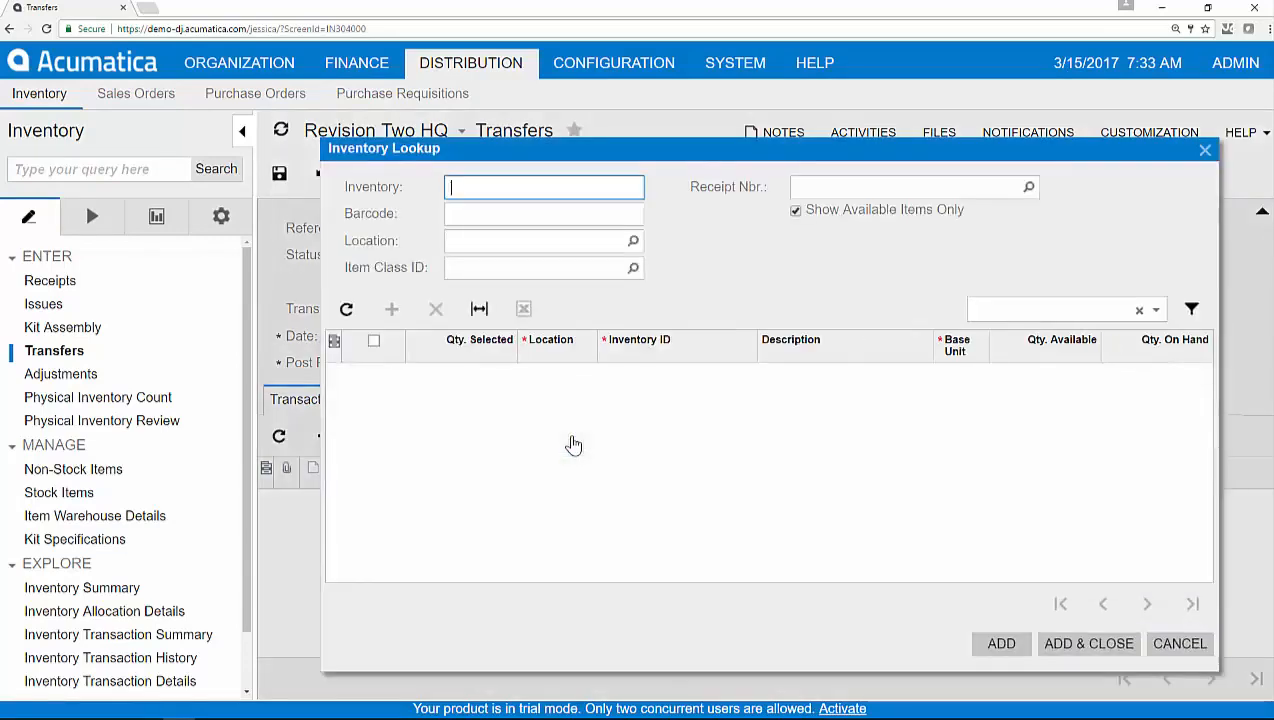
{"action": "left_click", "coordinate": [1088, 643]}
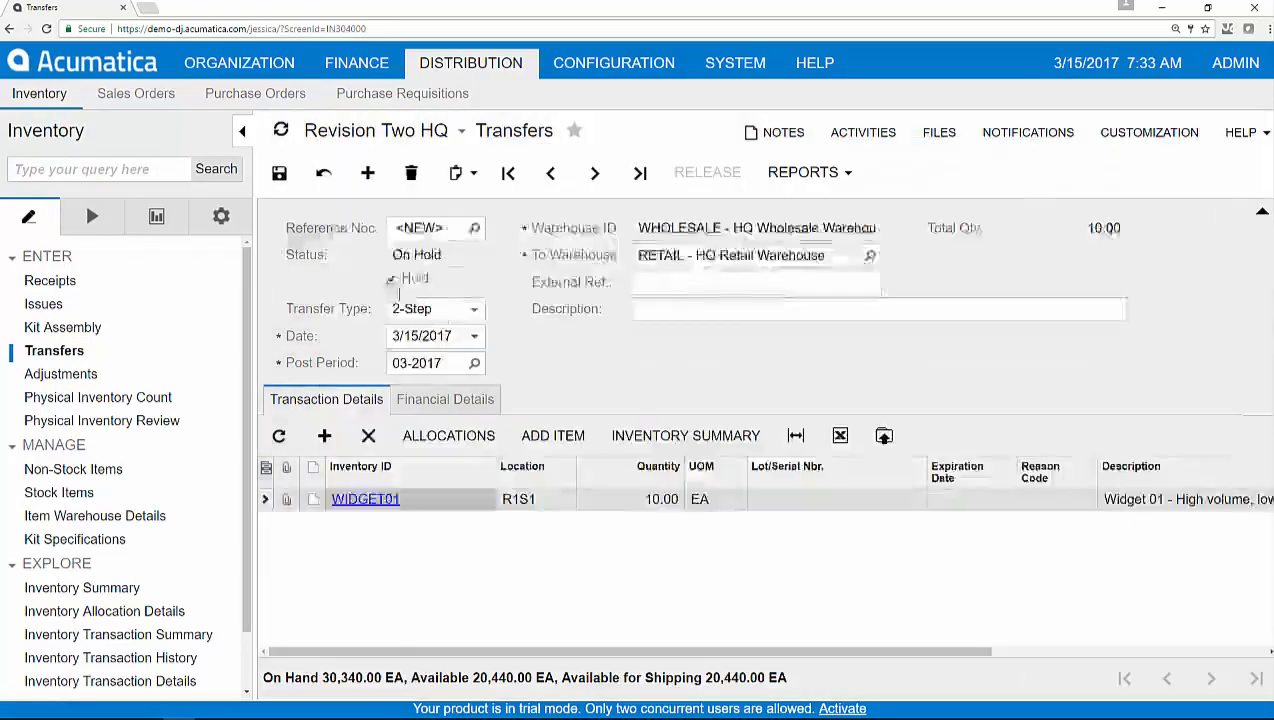
{"action": "left_click", "coordinate": [279, 172]}
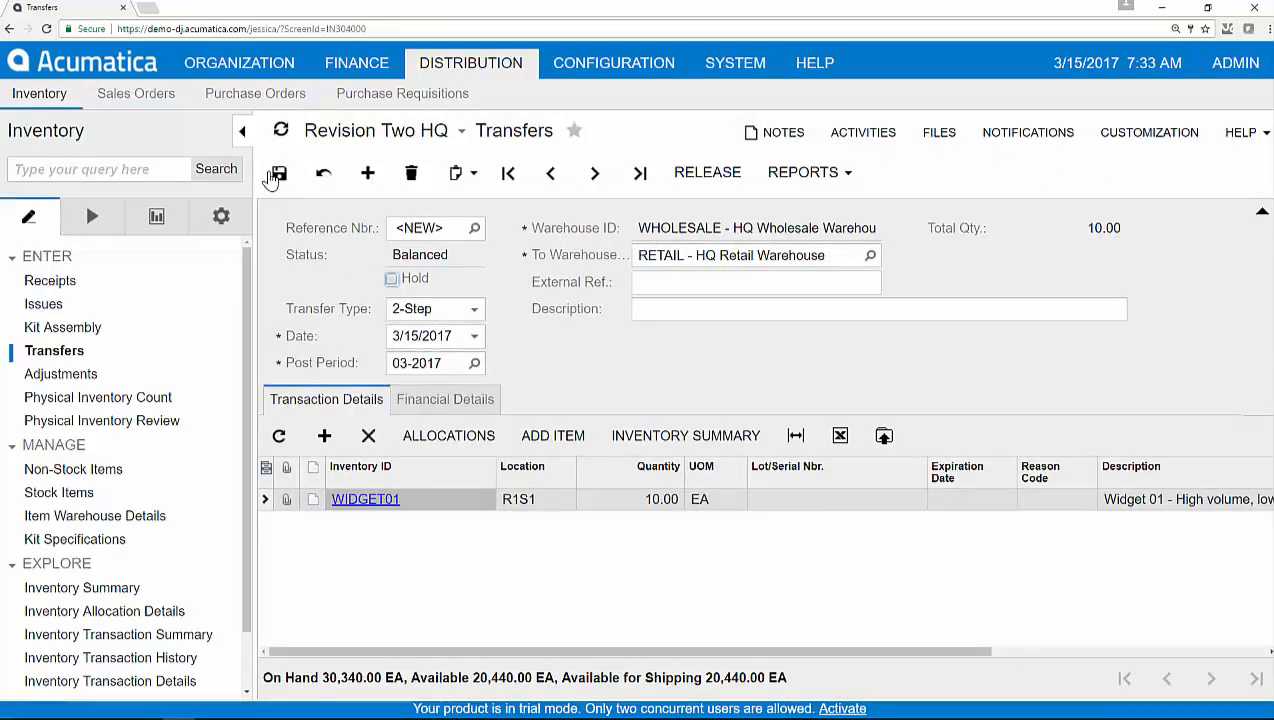
{"action": "left_click", "coordinate": [278, 172]}
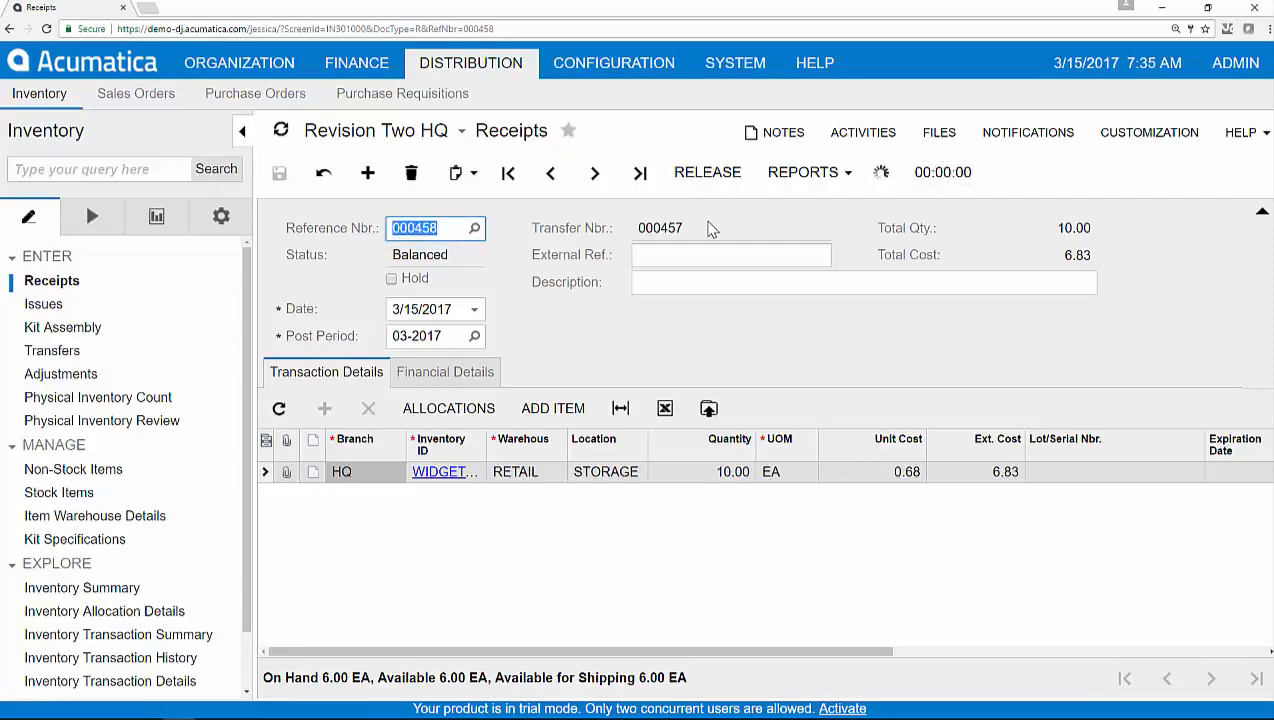
Release receipt 000458 so the 10 WIDGET01 units land in RETAIL inventory
{"action": "left_click", "coordinate": [707, 171]}
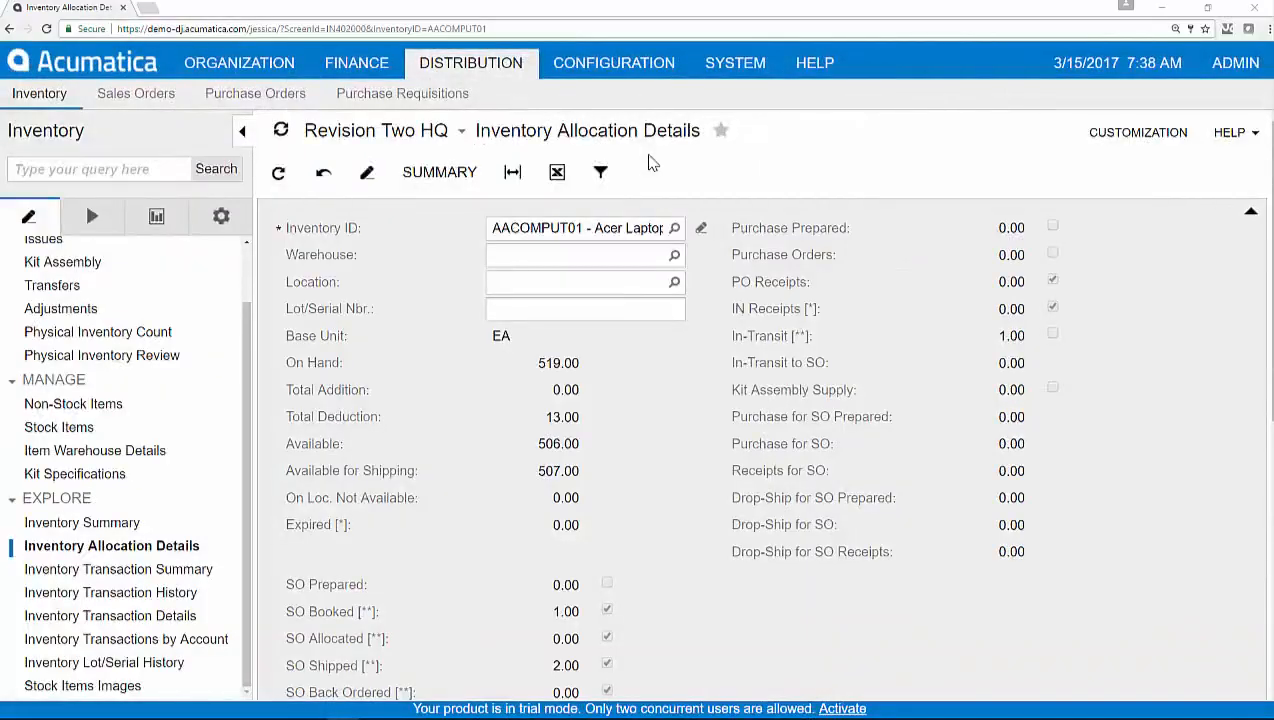
{"action": "mouse_move", "coordinate": [670, 205]}
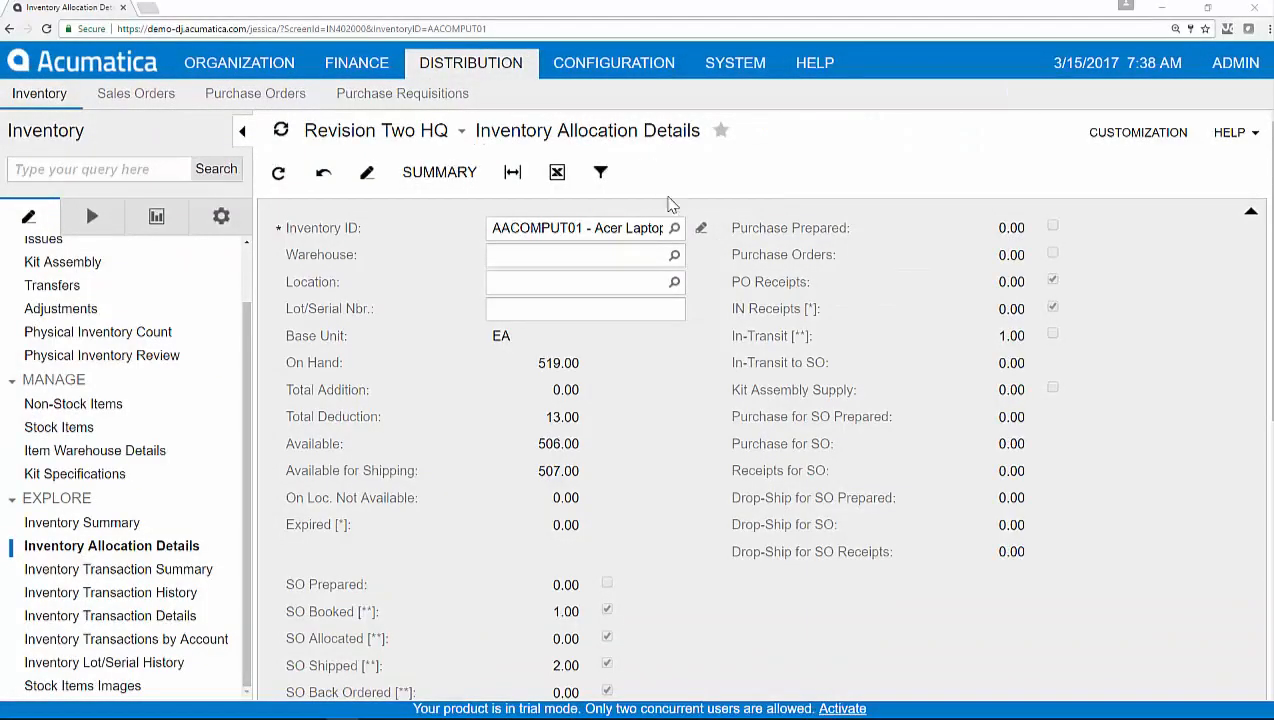
Filter AACOMPUT01 allocation details to RETAIL, showing 417 on hand and 417 available
{"action": "left_click", "coordinate": [674, 255]}
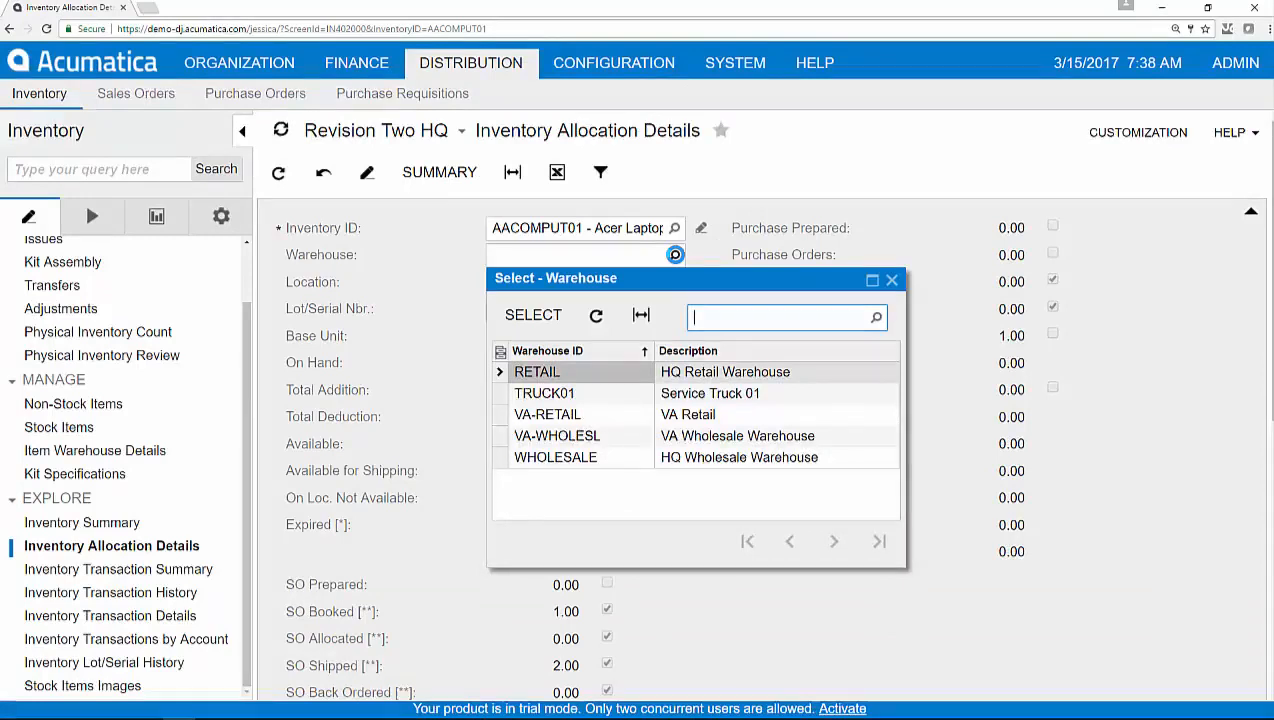
{"action": "left_click", "coordinate": [536, 371]}
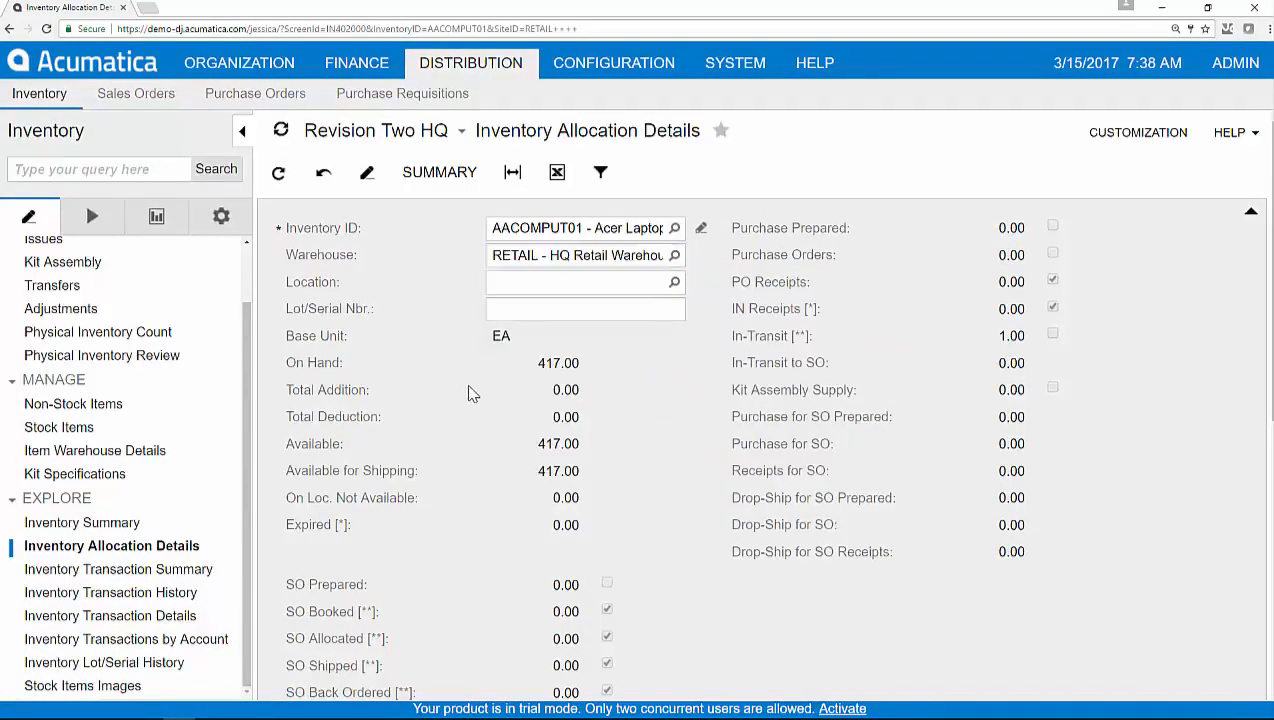
{"action": "mouse_move", "coordinate": [420, 265]}
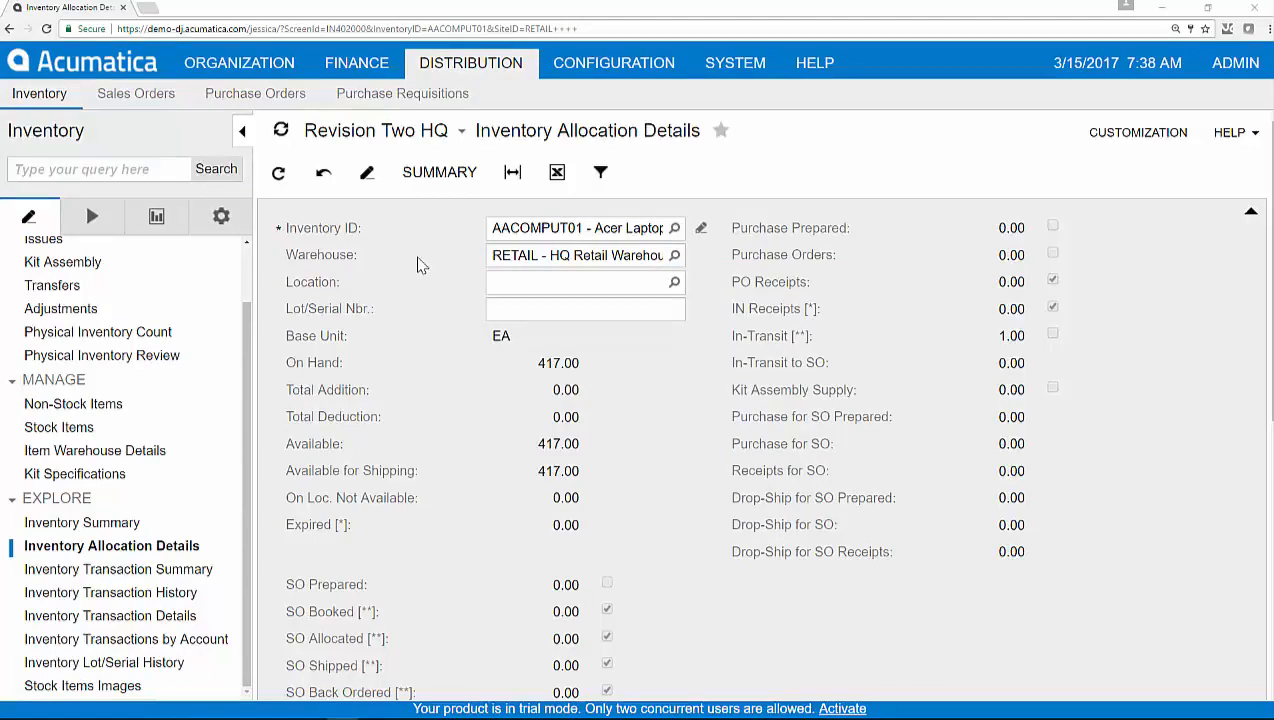